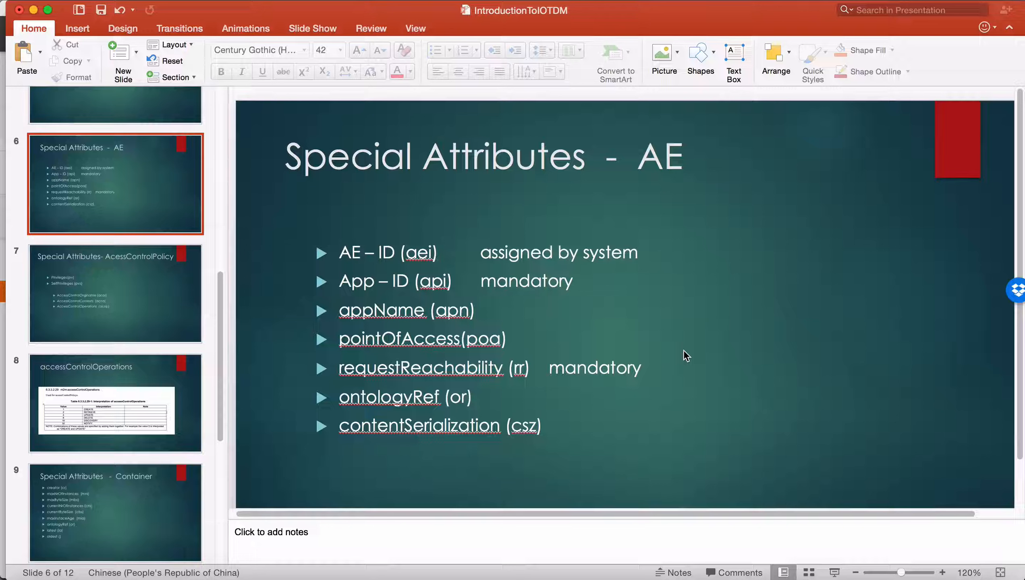
{"action": "mouse_move", "coordinate": [659, 354]}
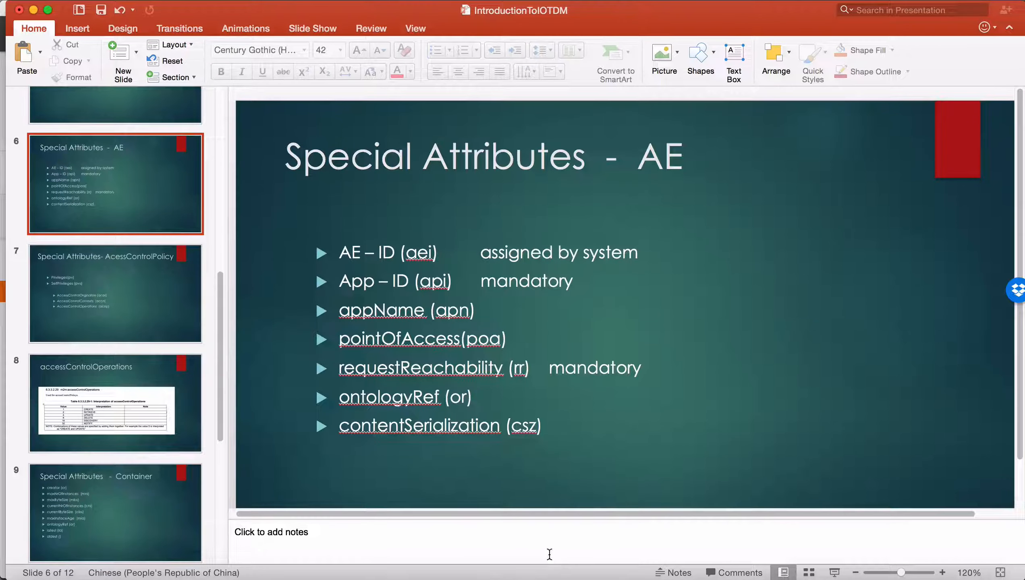
{"action": "mouse_move", "coordinate": [593, 568]}
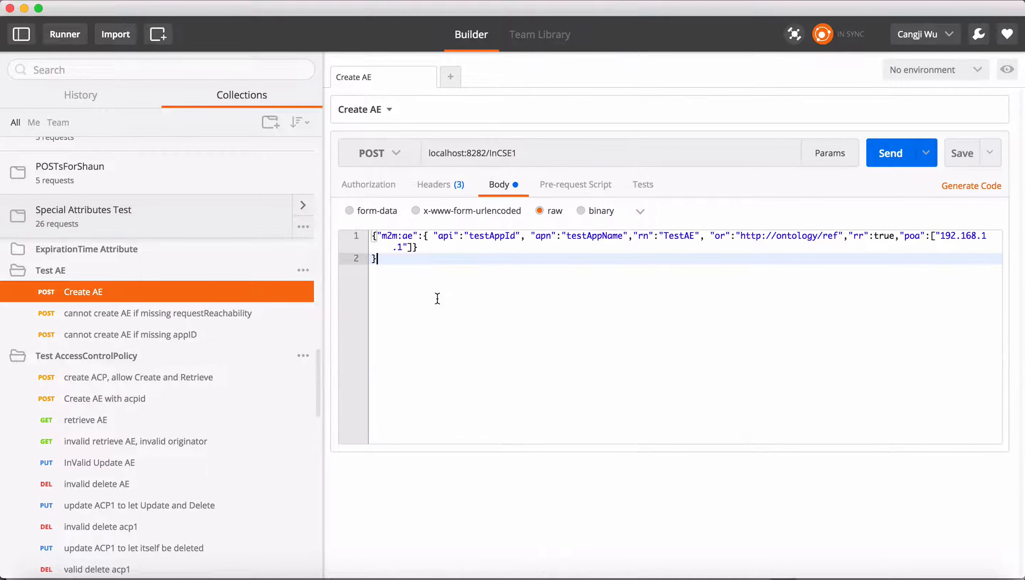
{"action": "mouse_move", "coordinate": [491, 242]}
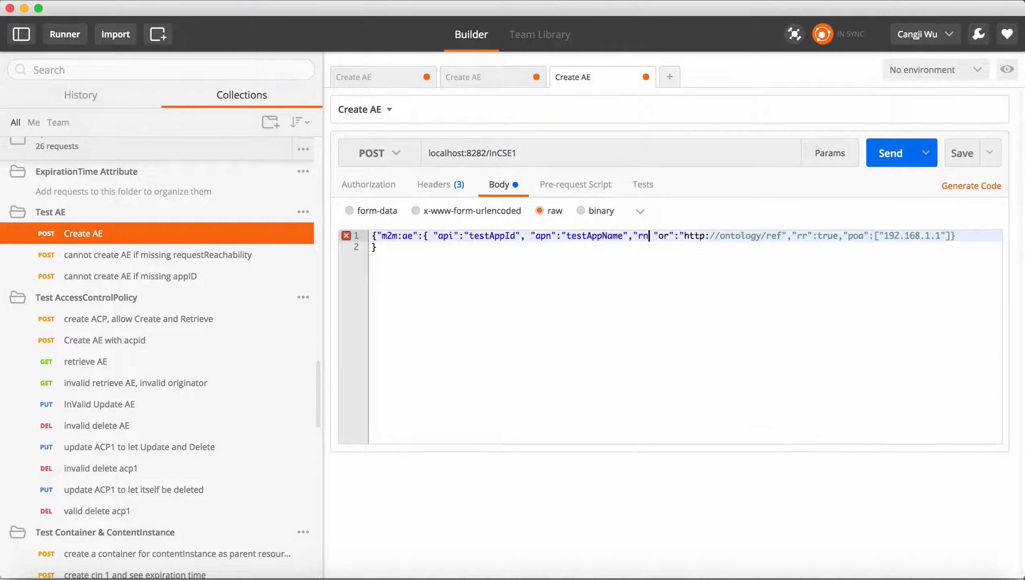
Delete the rn pair from the Create AE body and send it, getting 201 Created with aei Test_AE_ID
{"action": "key", "text": "Backspace"}
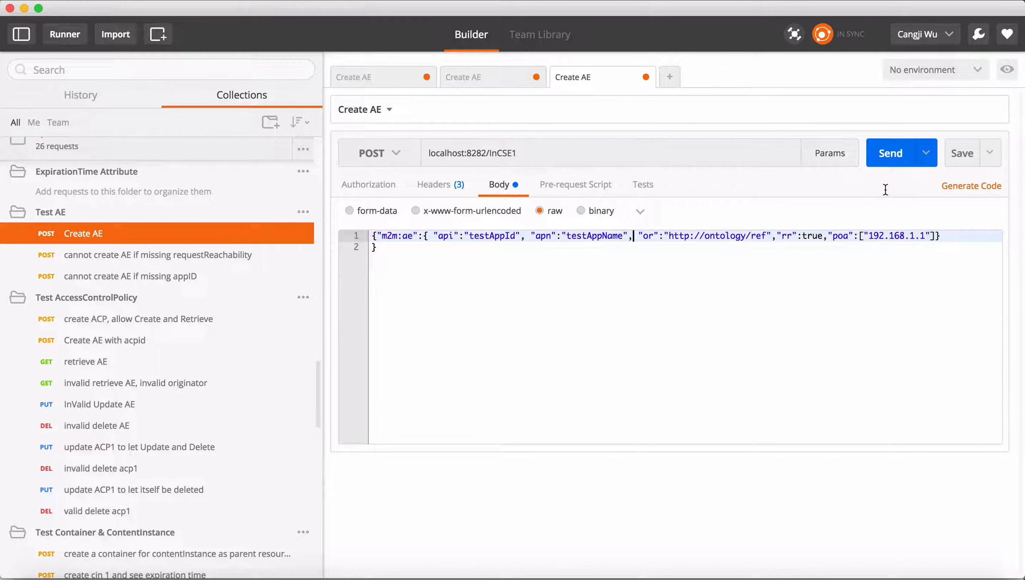
{"action": "left_click", "coordinate": [433, 184]}
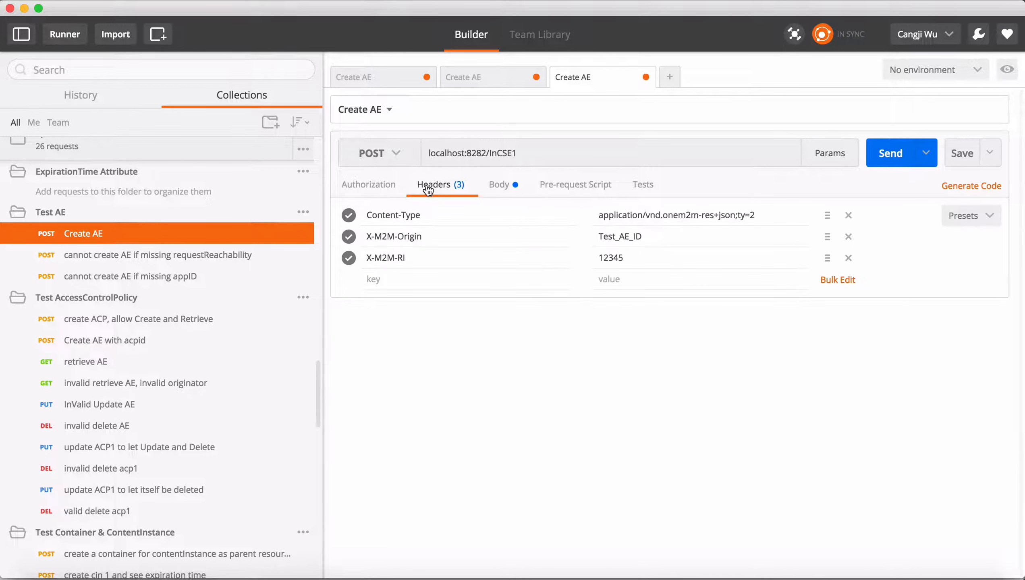
{"action": "mouse_move", "coordinate": [412, 236]}
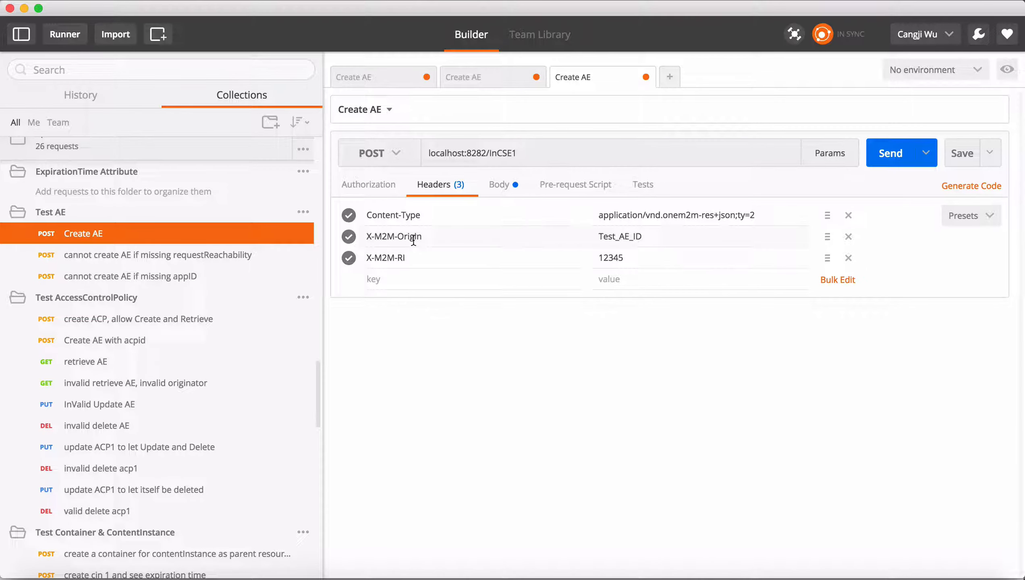
{"action": "mouse_move", "coordinate": [896, 163]}
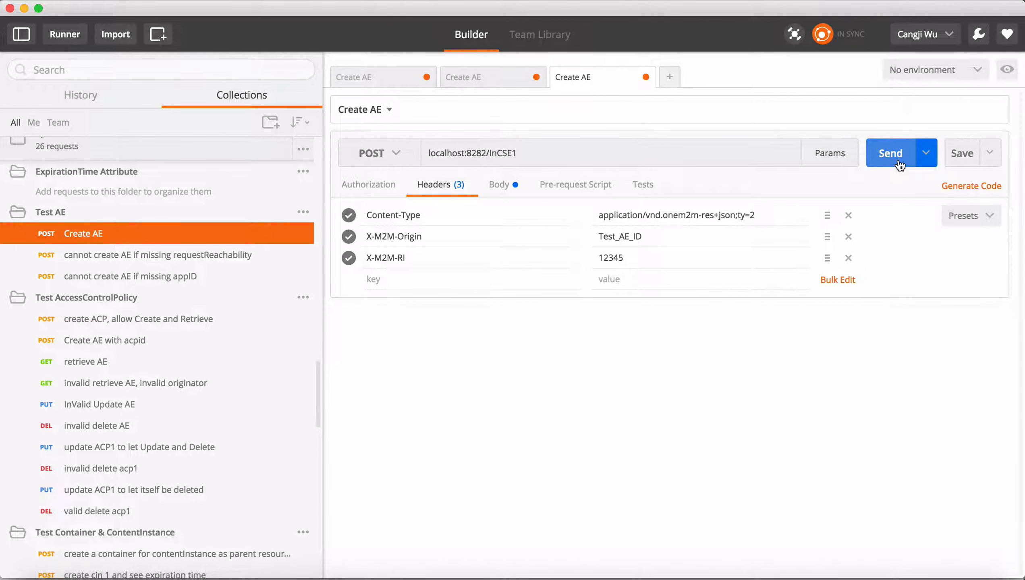
{"action": "left_click", "coordinate": [889, 153]}
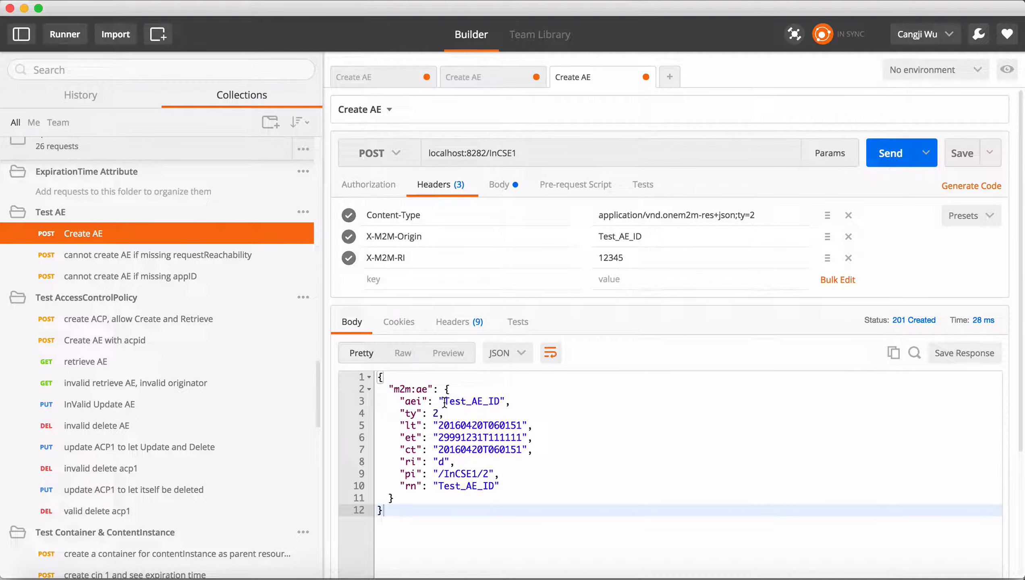
{"action": "double_click", "coordinate": [471, 401]}
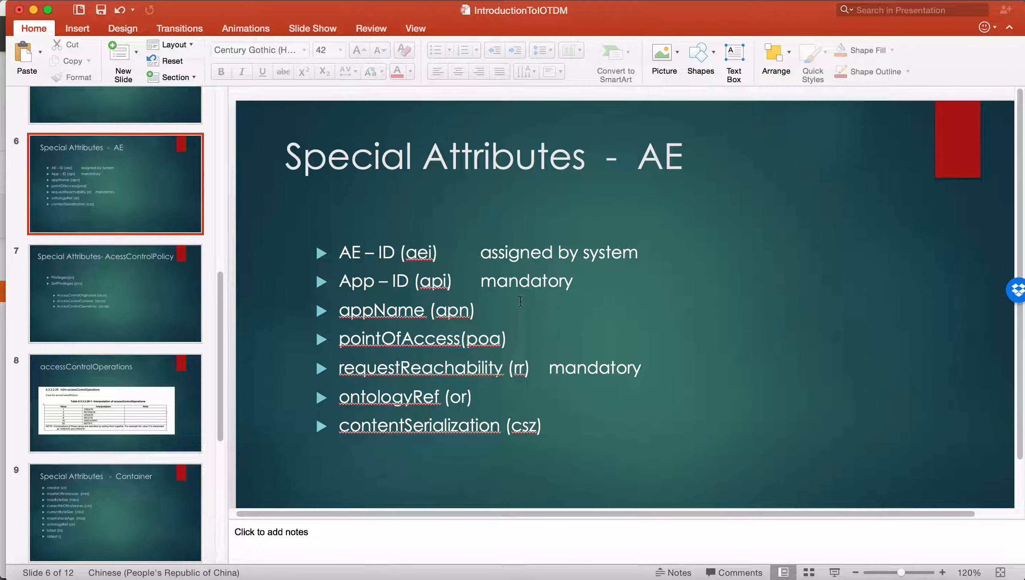
{"action": "mouse_move", "coordinate": [577, 303]}
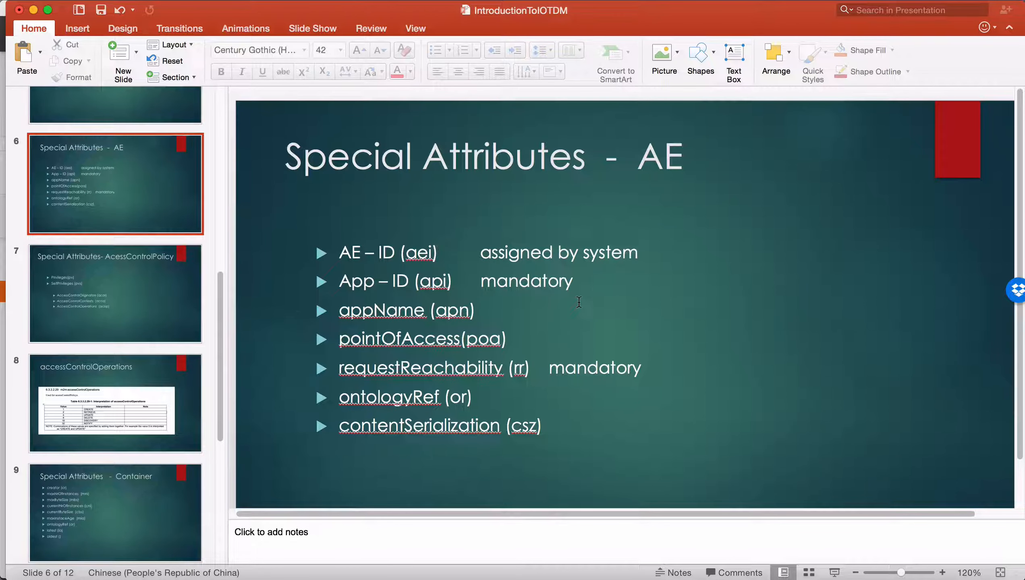
{"action": "mouse_move", "coordinate": [373, 302]}
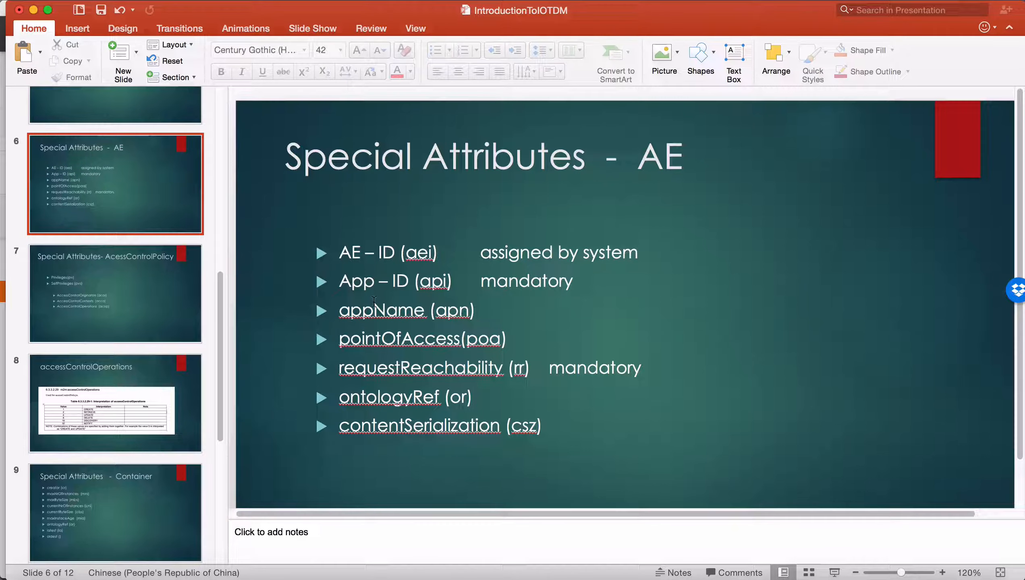
{"action": "mouse_move", "coordinate": [555, 573]}
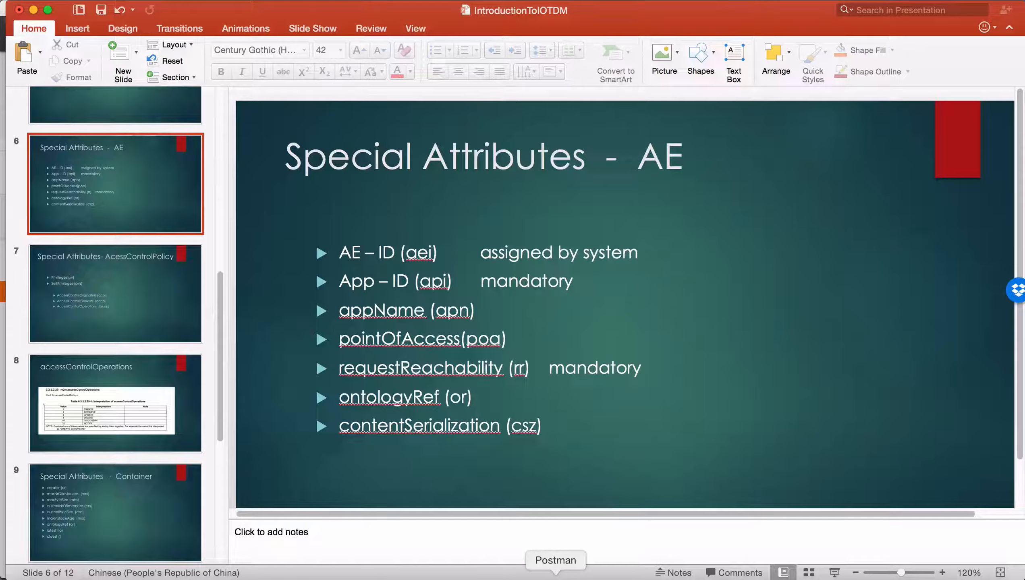
Switch from the PowerPoint AE attributes slide to Postman via the Dock
{"action": "left_click", "coordinate": [554, 560]}
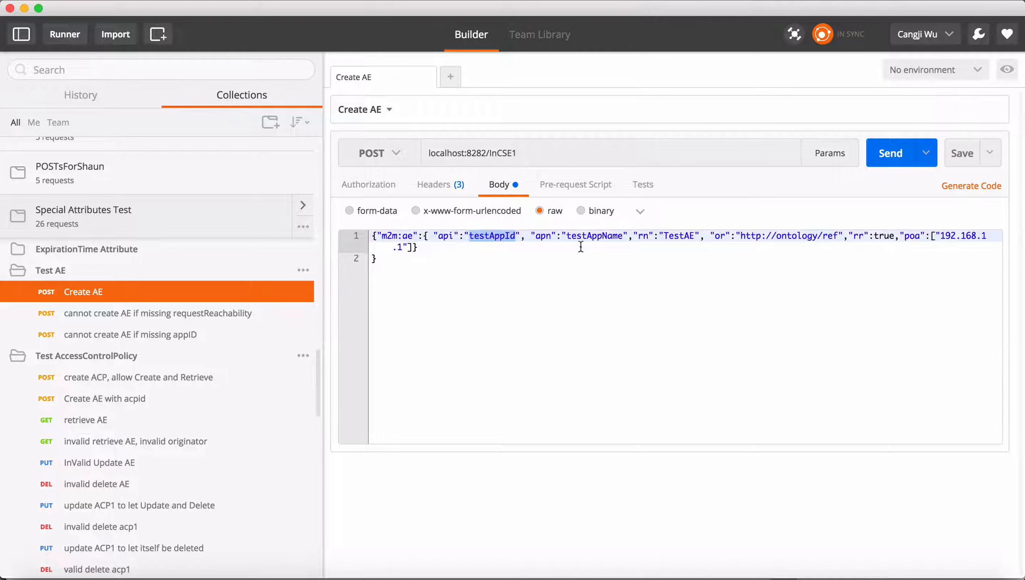
{"action": "double_click", "coordinate": [594, 236]}
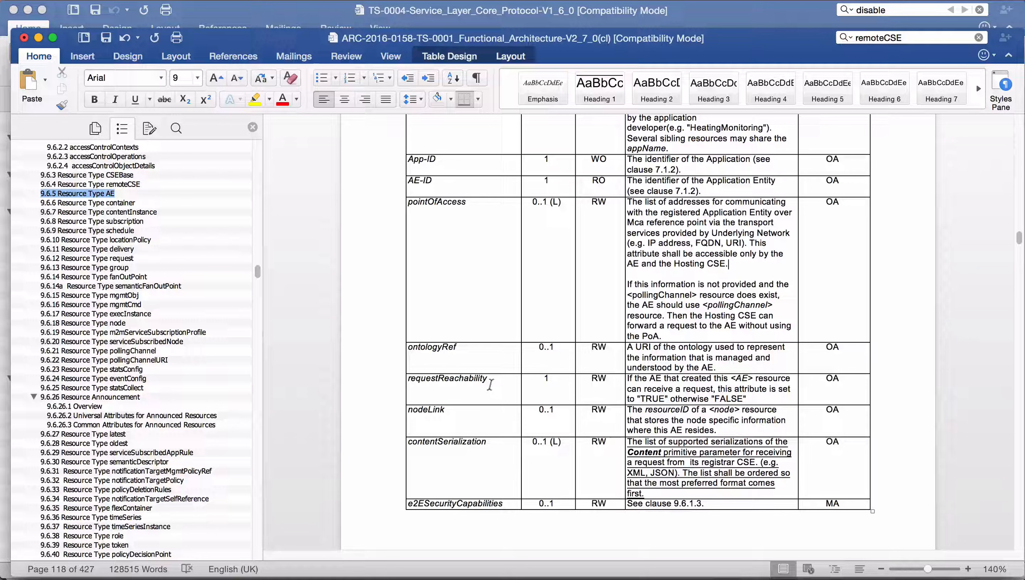
{"action": "double_click", "coordinate": [446, 378]}
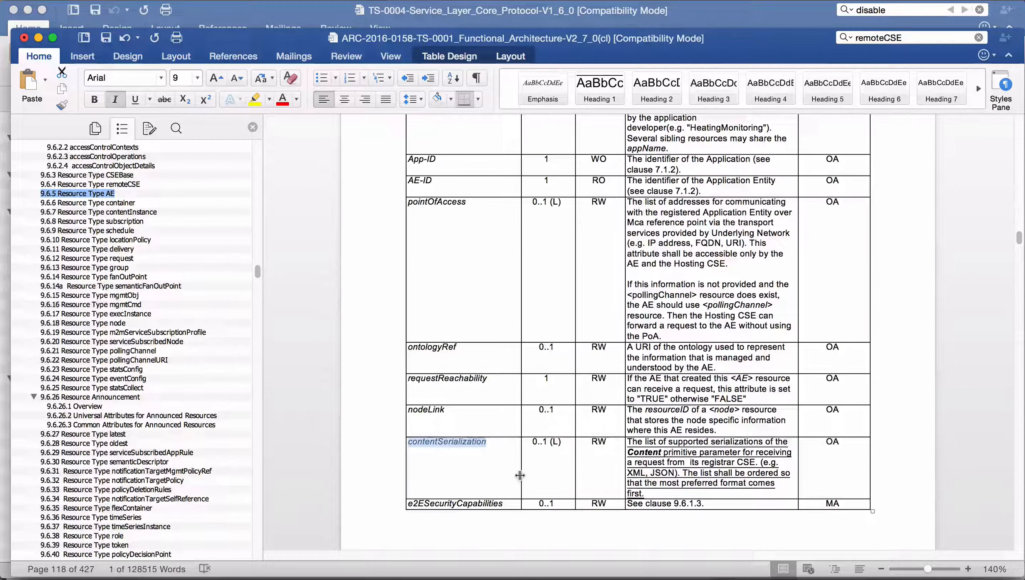
{"action": "mouse_move", "coordinate": [567, 449]}
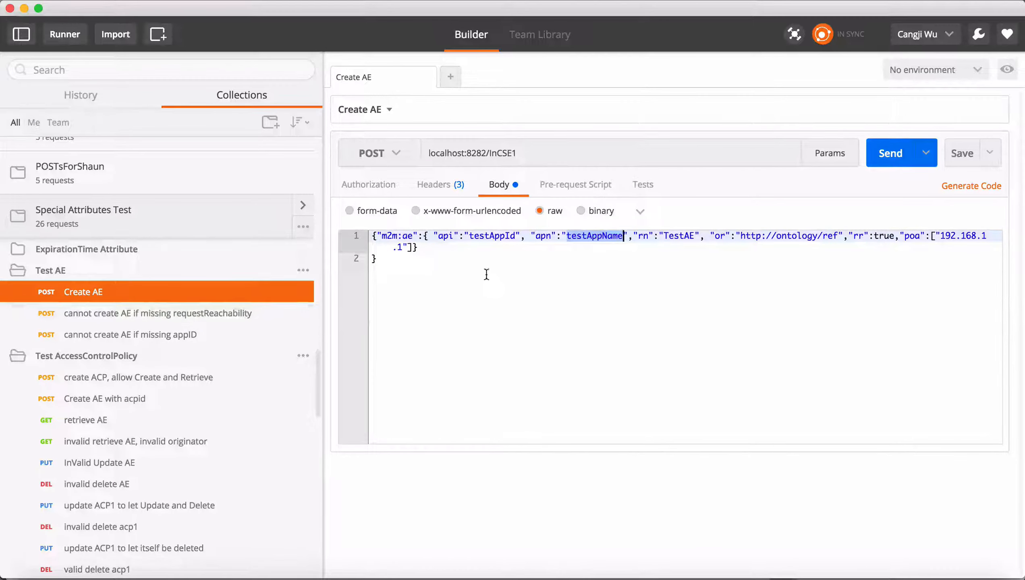
{"action": "mouse_move", "coordinate": [493, 265]}
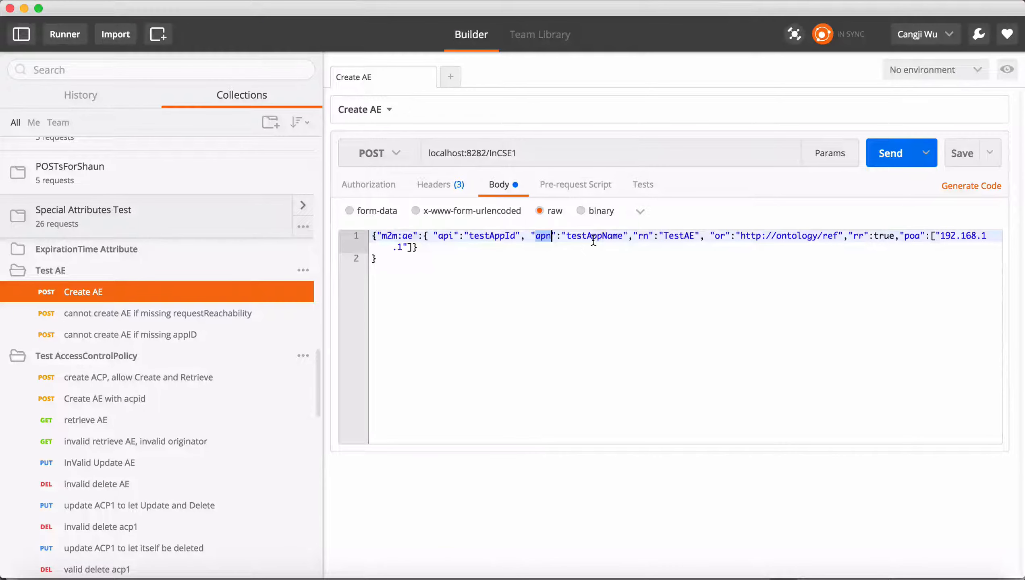
{"action": "mouse_move", "coordinate": [617, 263]}
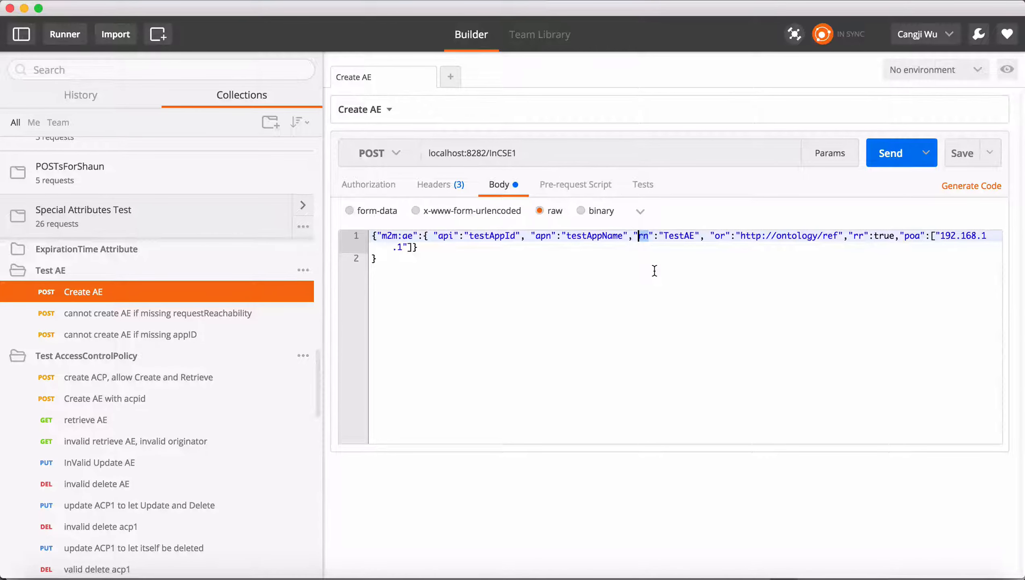
{"action": "mouse_move", "coordinate": [694, 270]}
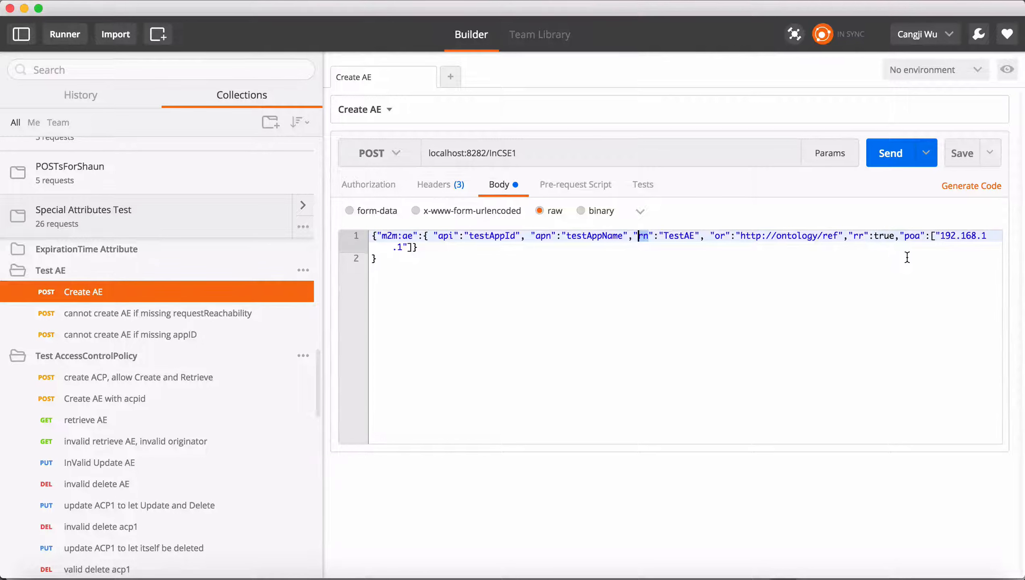
{"action": "mouse_move", "coordinate": [887, 241]}
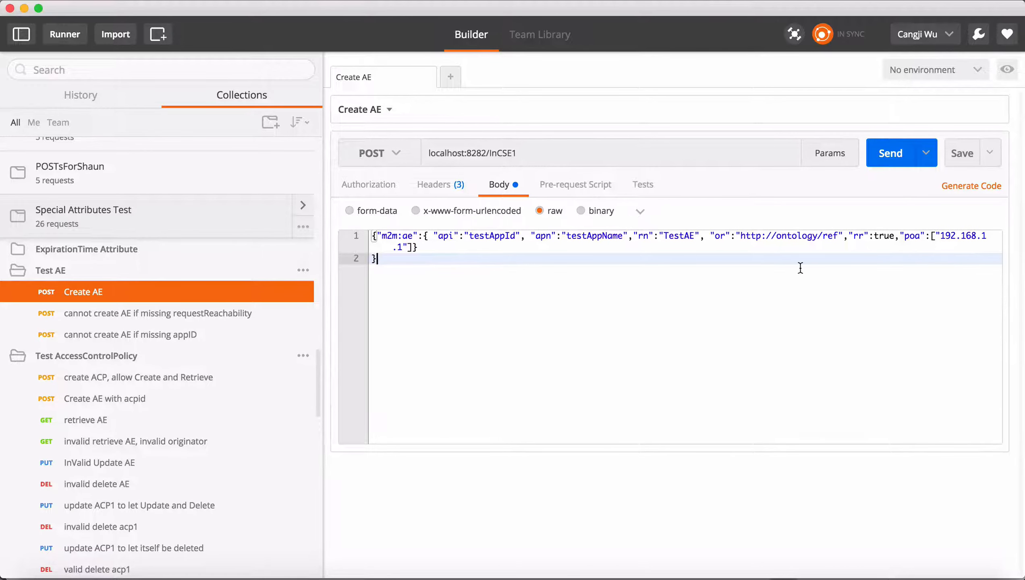
{"action": "left_click", "coordinate": [890, 152]}
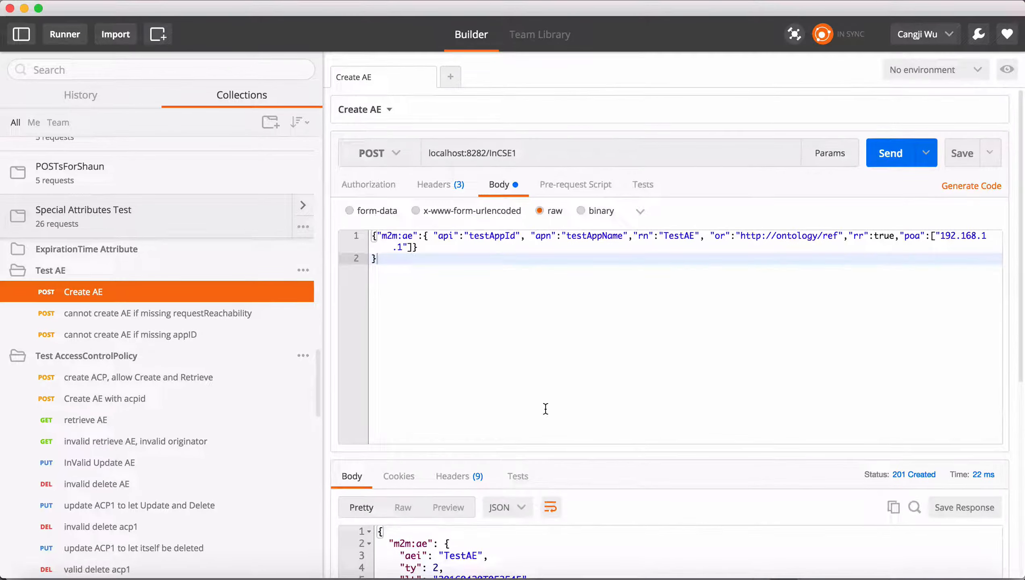
{"action": "scroll", "scroll_direction": "down", "scroll_amount": 3}
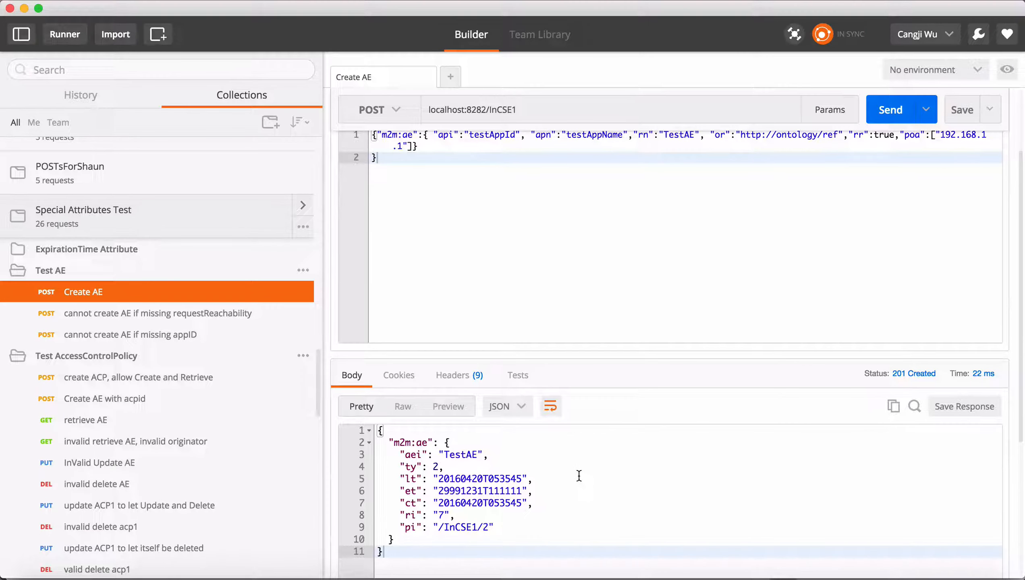
{"action": "mouse_move", "coordinate": [556, 486]}
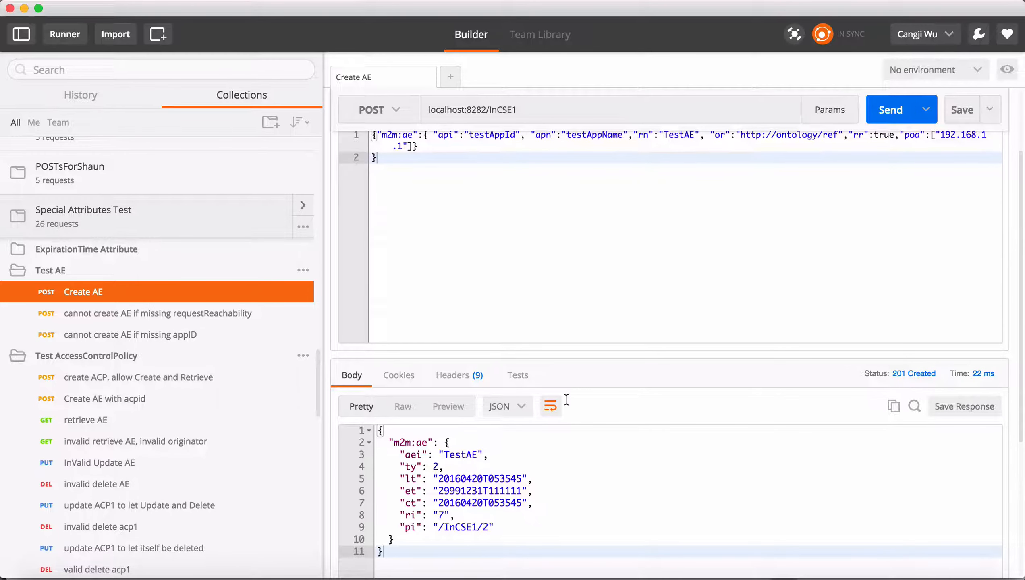
{"action": "left_click", "coordinate": [498, 134]}
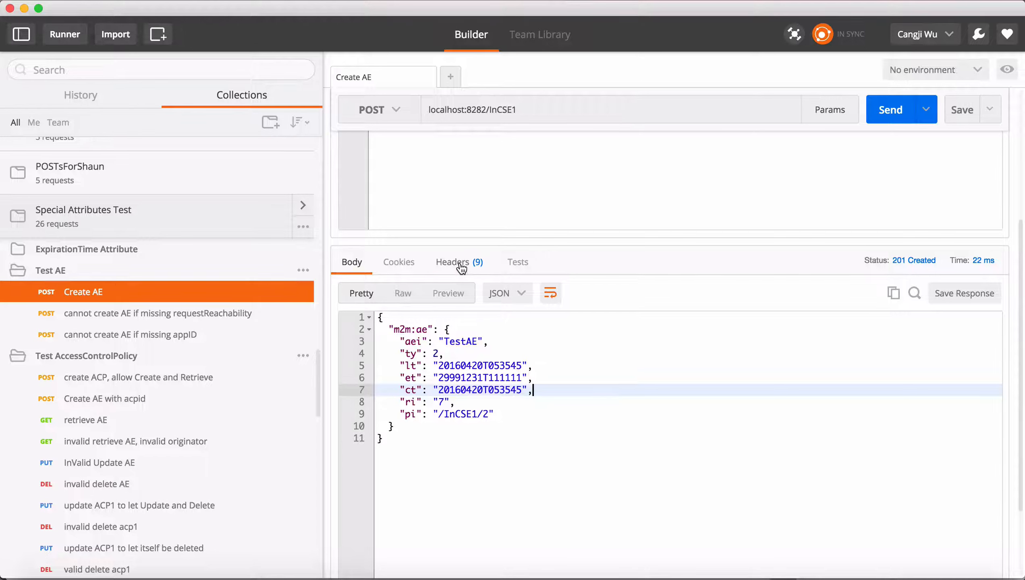
{"action": "left_click", "coordinate": [451, 262]}
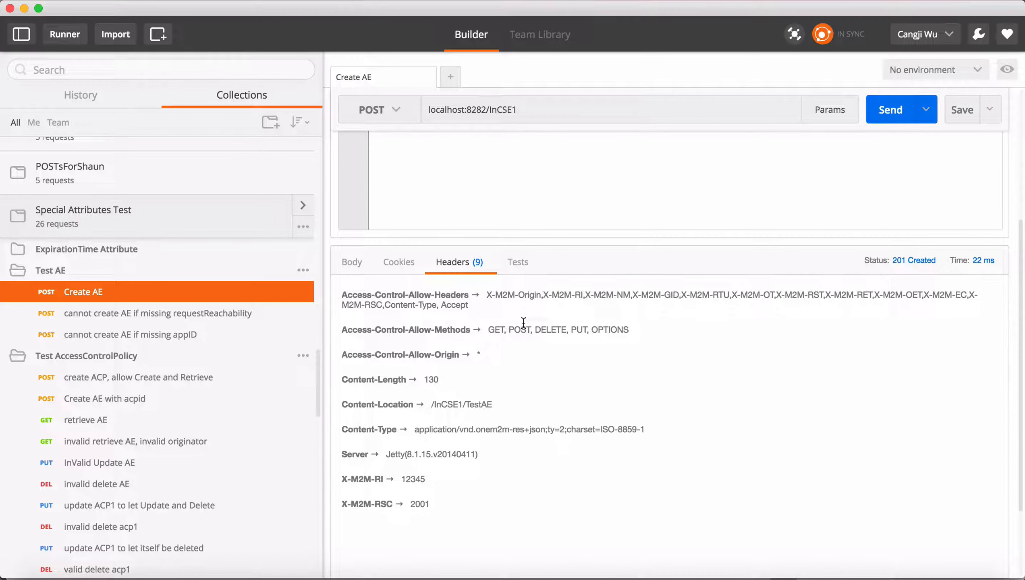
{"action": "mouse_move", "coordinate": [430, 349]}
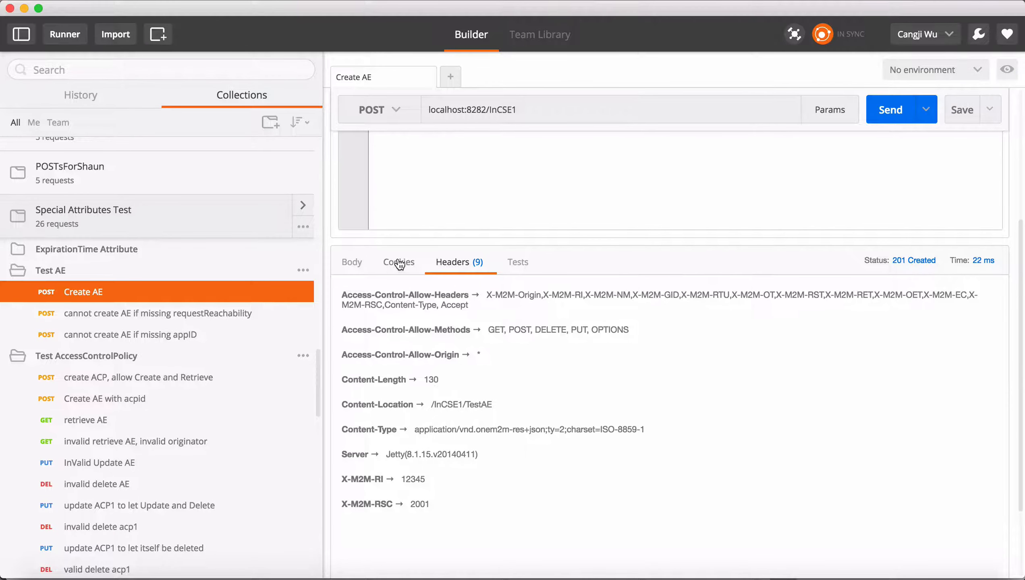
{"action": "left_click", "coordinate": [352, 262]}
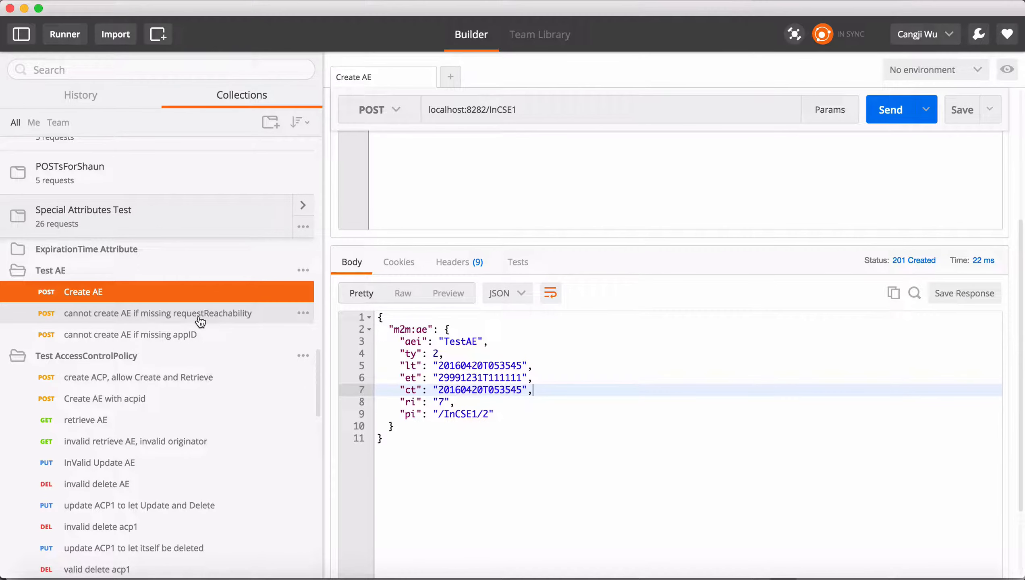
Send 'cannot create AE if missing requestReachability', getting 400 for missing REQUEST_REACHABILITY
{"action": "left_click", "coordinate": [157, 312]}
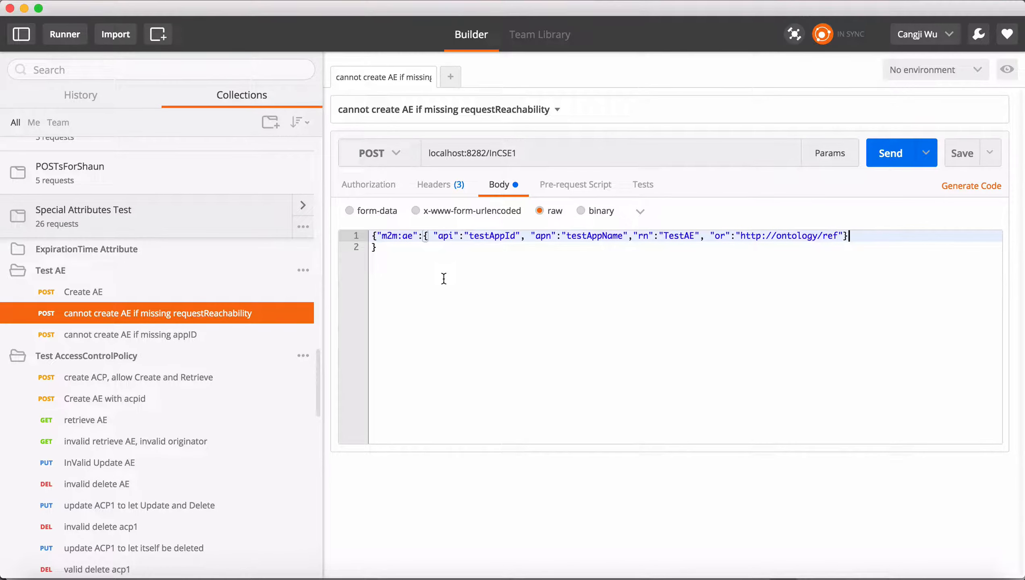
{"action": "mouse_move", "coordinate": [618, 278]}
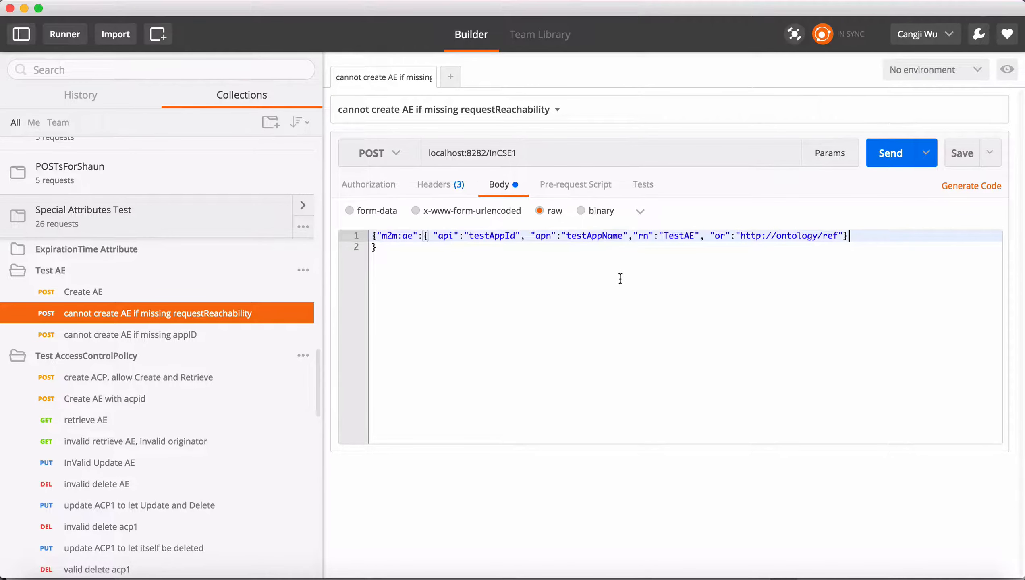
{"action": "mouse_move", "coordinate": [726, 289]}
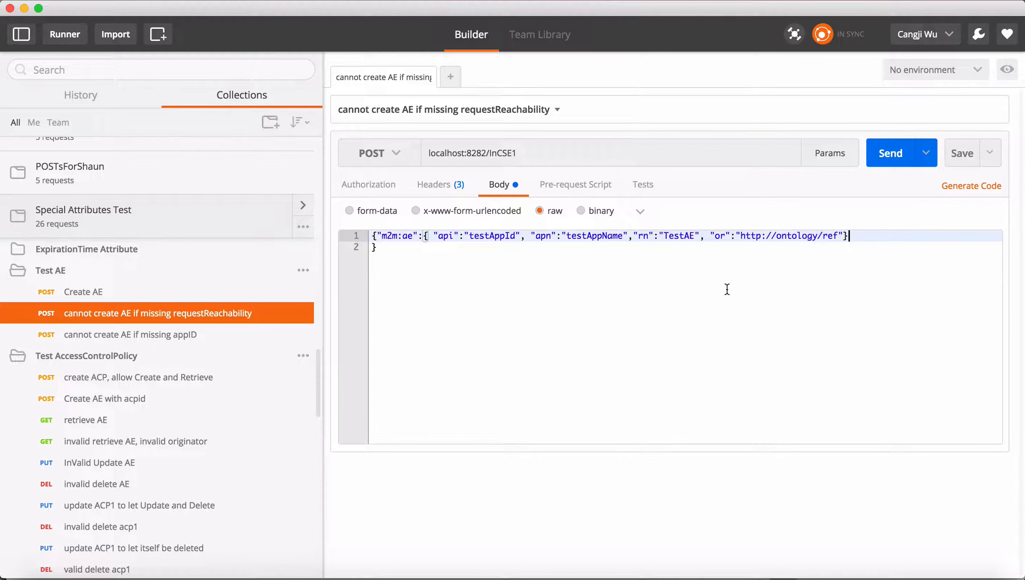
{"action": "mouse_move", "coordinate": [812, 236]}
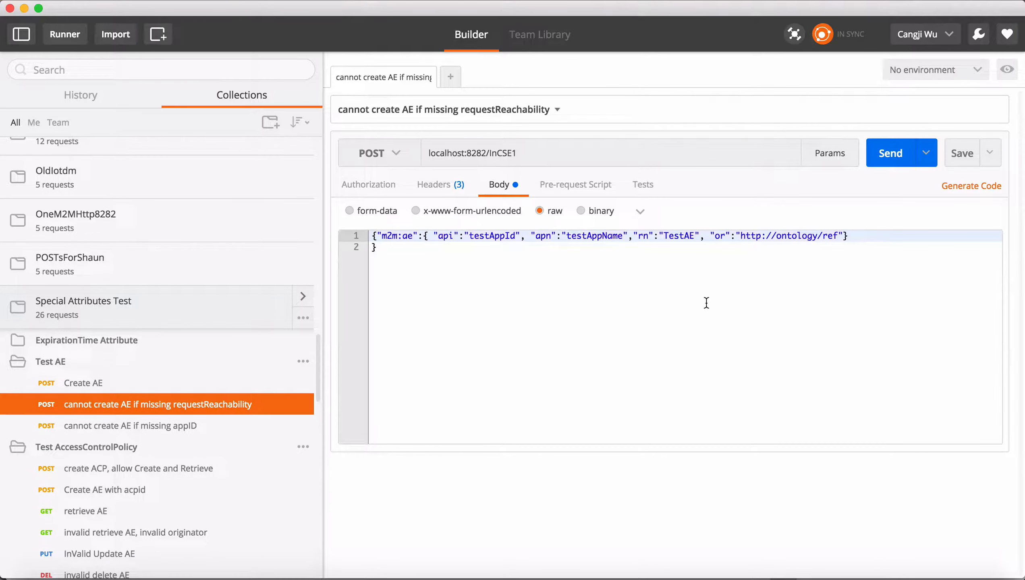
{"action": "mouse_move", "coordinate": [330, 401]}
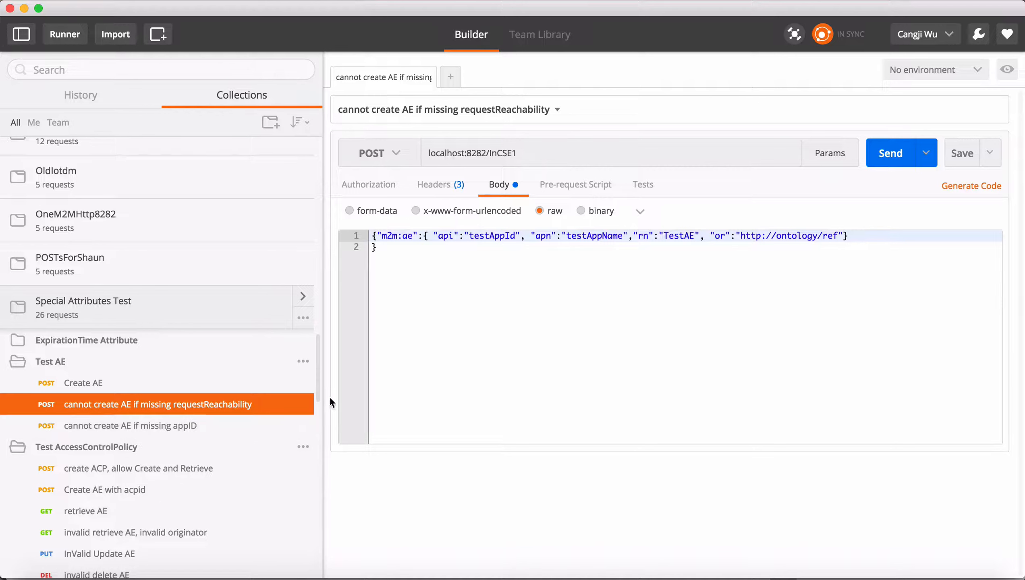
{"action": "mouse_move", "coordinate": [469, 332]}
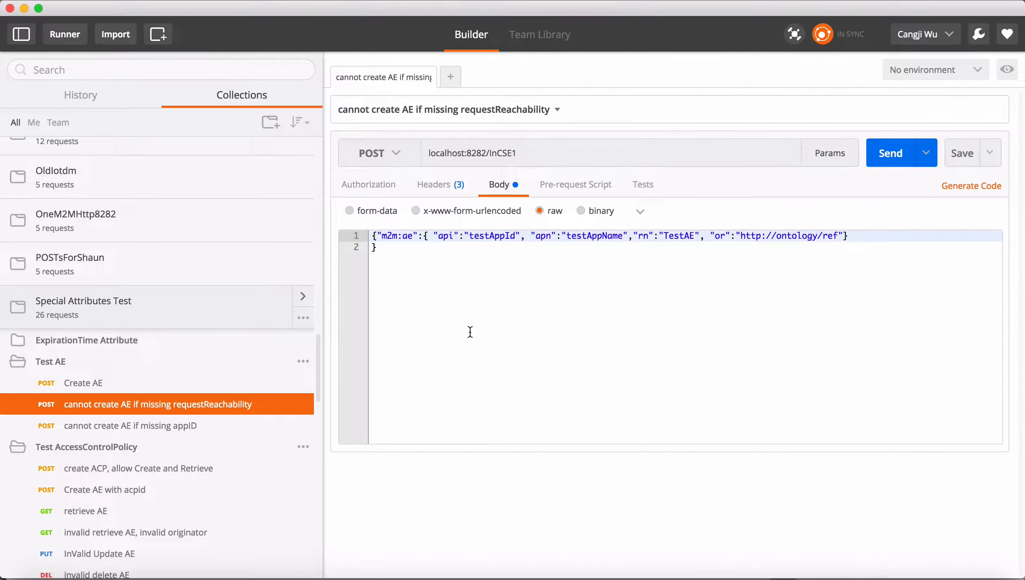
{"action": "mouse_move", "coordinate": [838, 286]}
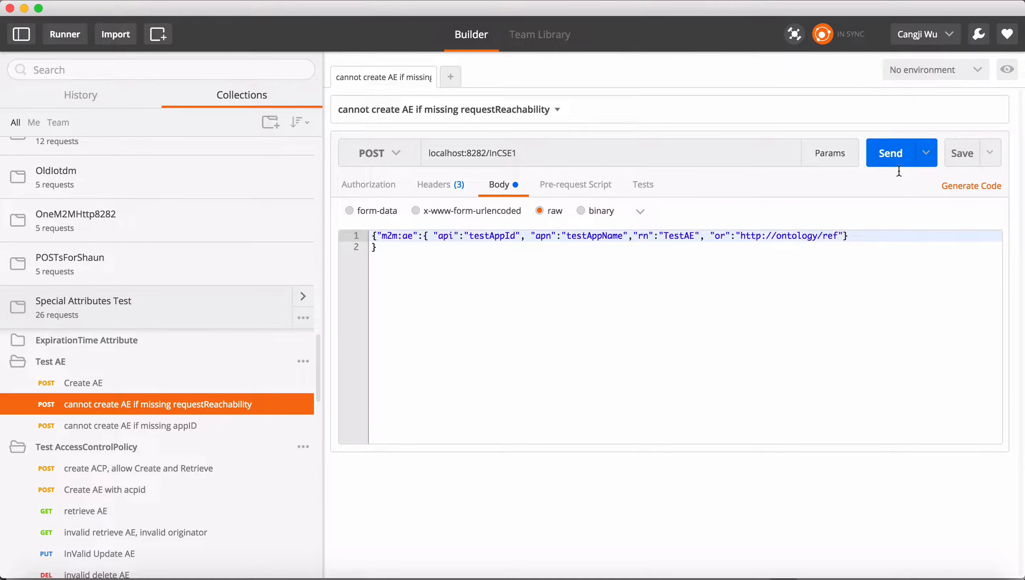
{"action": "left_click", "coordinate": [890, 153]}
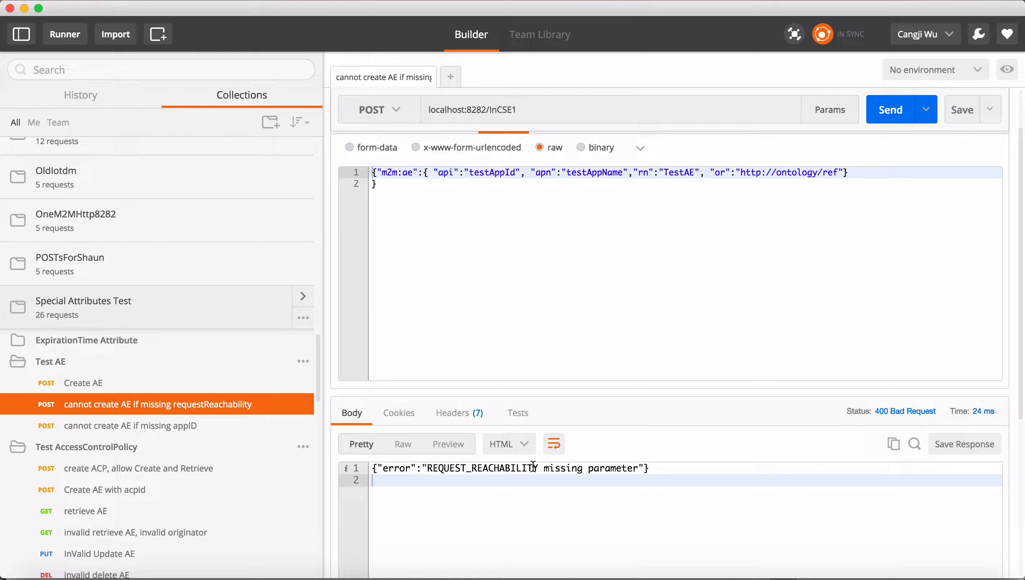
{"action": "mouse_move", "coordinate": [214, 433]}
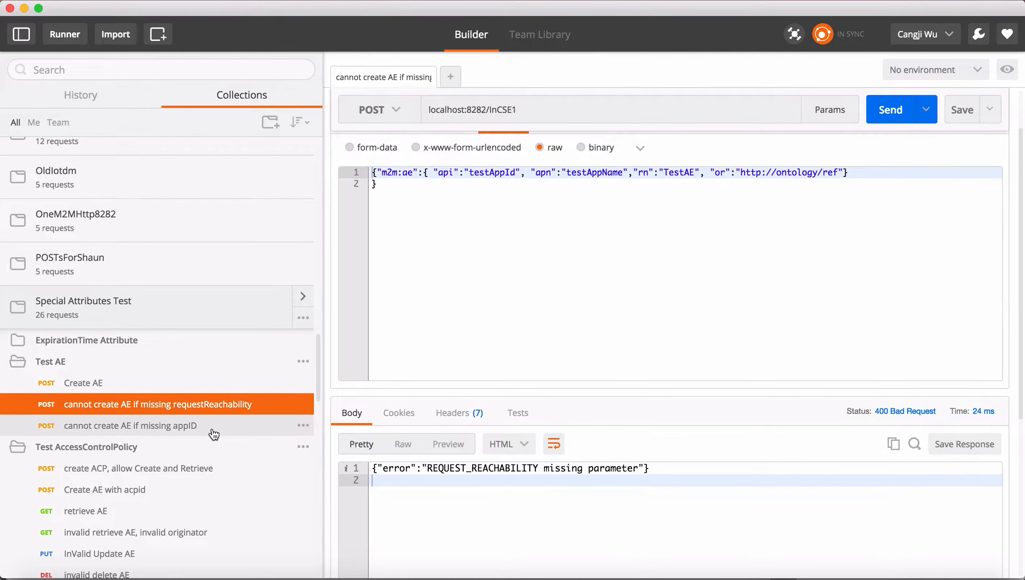
Send 'cannot create AE if missing appID', getting 400 for the missing APP_ID parameter
{"action": "left_click", "coordinate": [130, 426]}
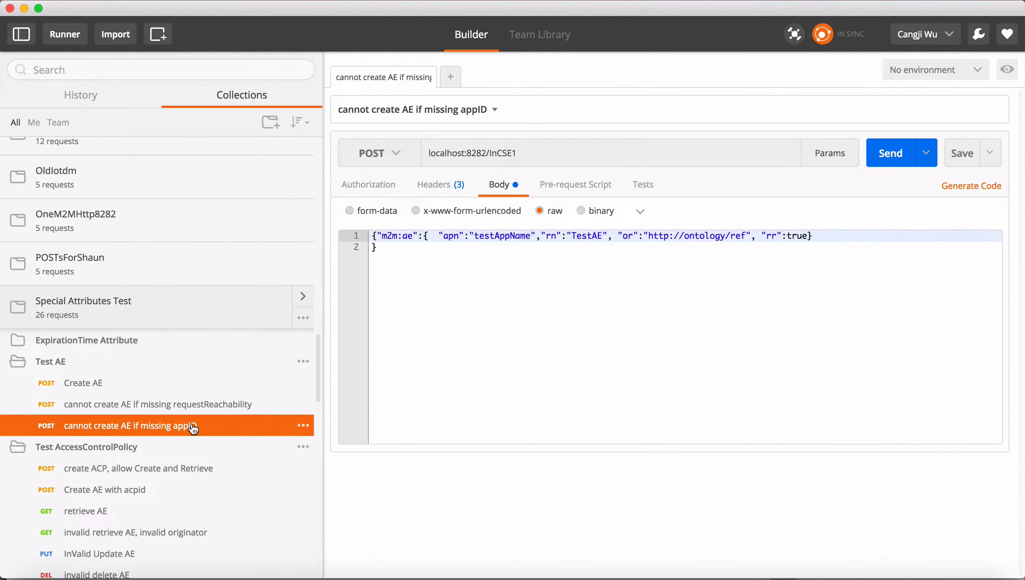
{"action": "mouse_move", "coordinate": [658, 262]}
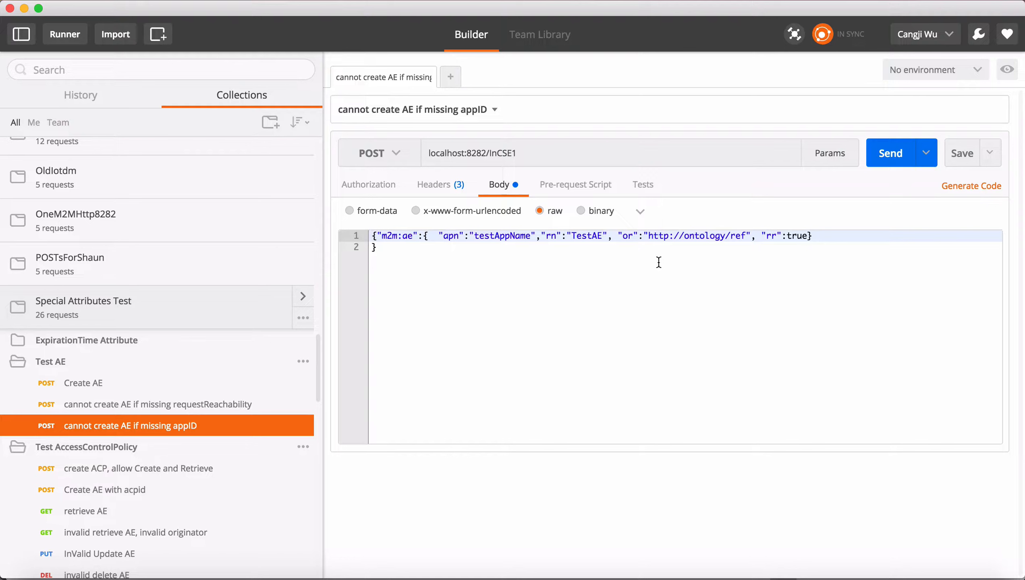
{"action": "mouse_move", "coordinate": [573, 353]}
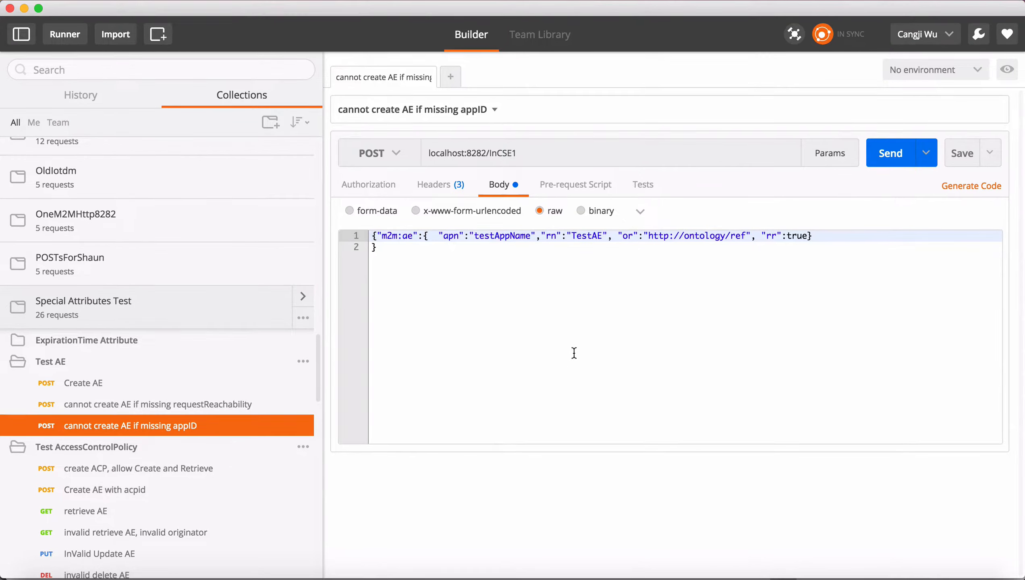
{"action": "mouse_move", "coordinate": [657, 294]}
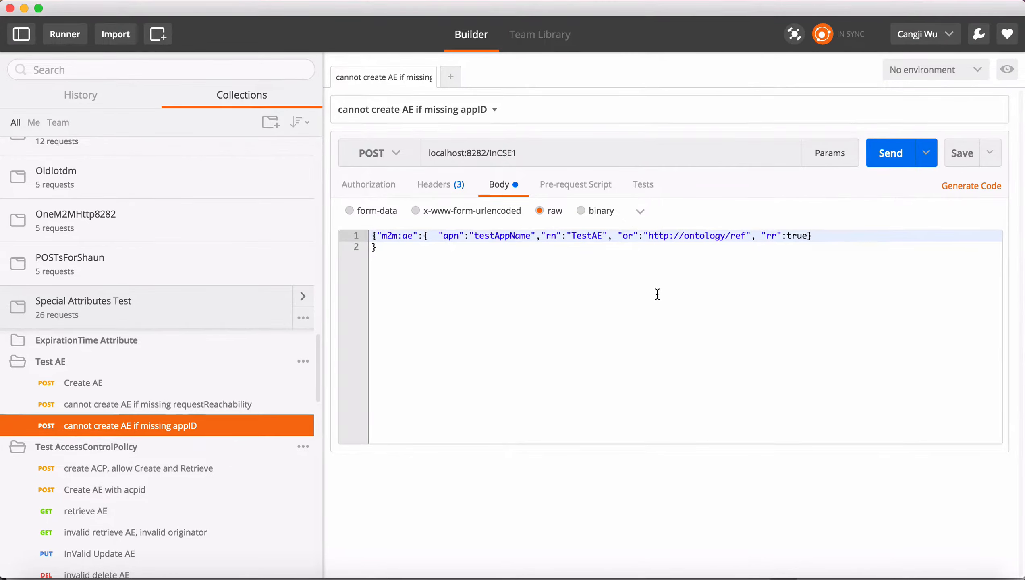
{"action": "mouse_move", "coordinate": [887, 178]}
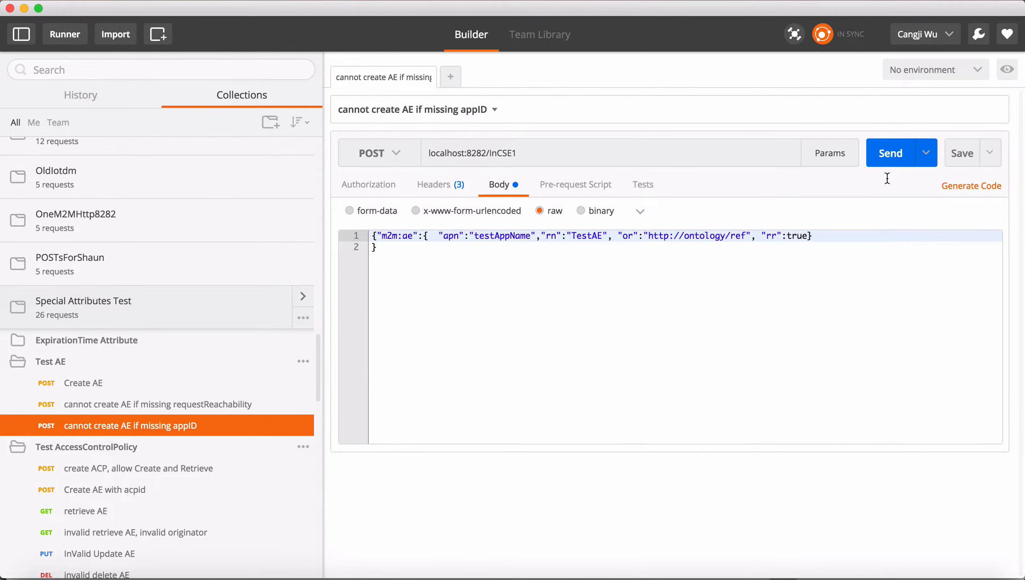
{"action": "left_click", "coordinate": [890, 153]}
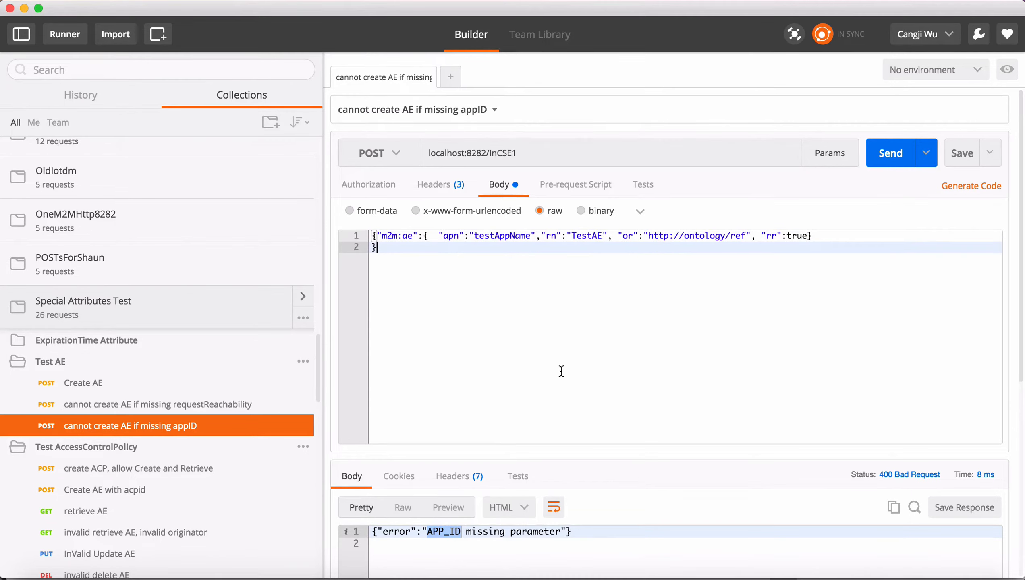
{"action": "mouse_move", "coordinate": [137, 361]}
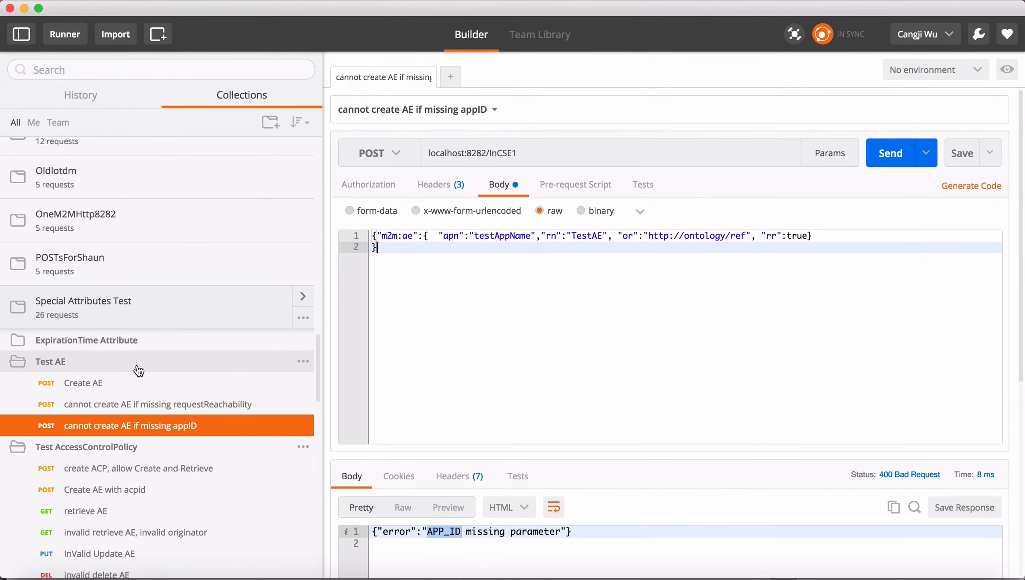